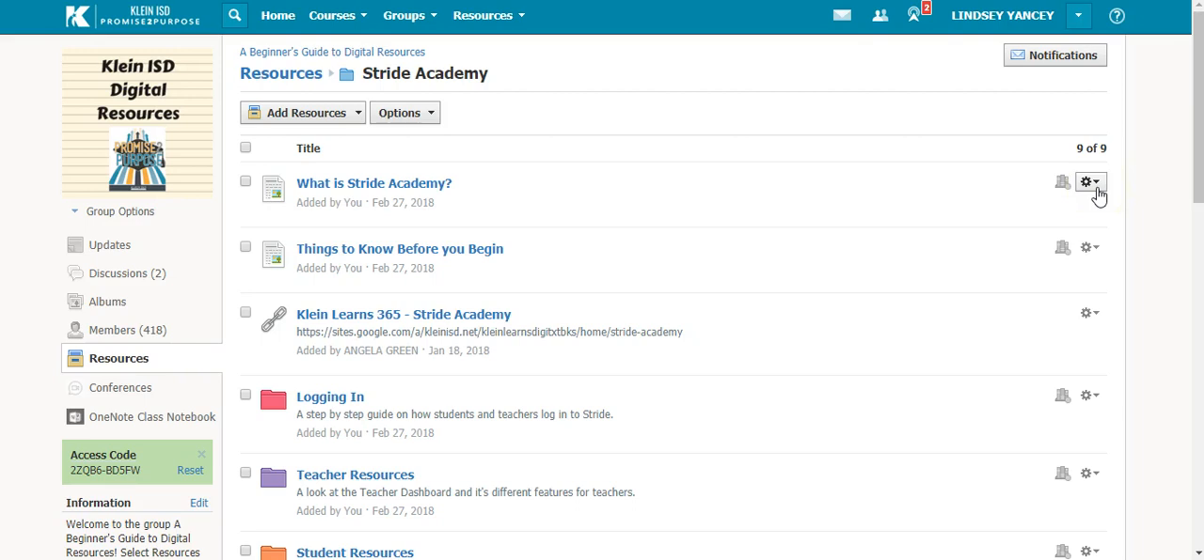
Step: Choose Add to Course from the gear menu of 'What is Stride Academy?'
left_click(1089, 182)
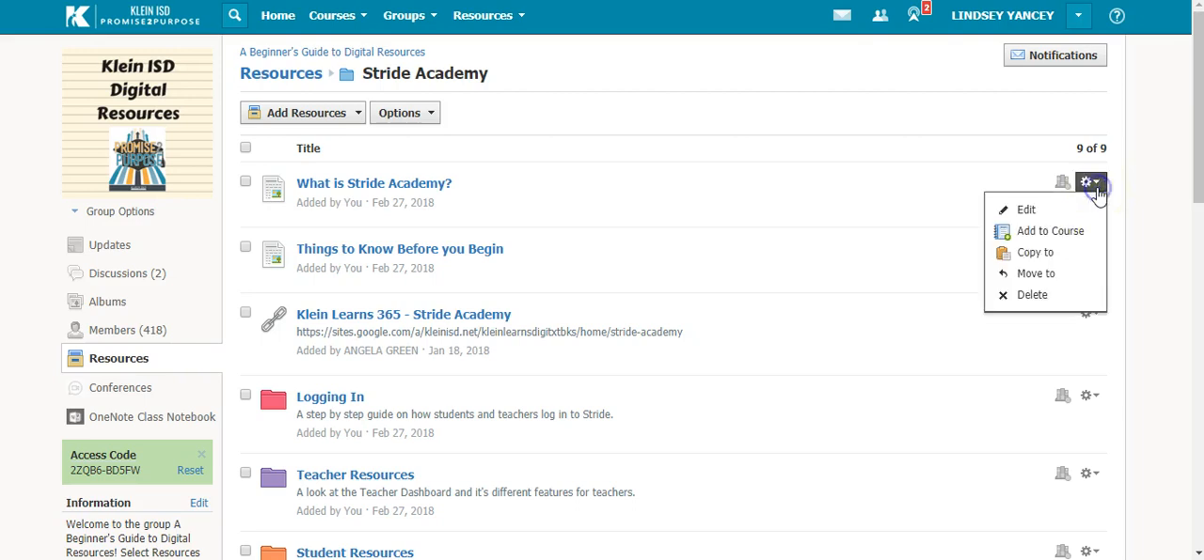
mouse_move(1050, 232)
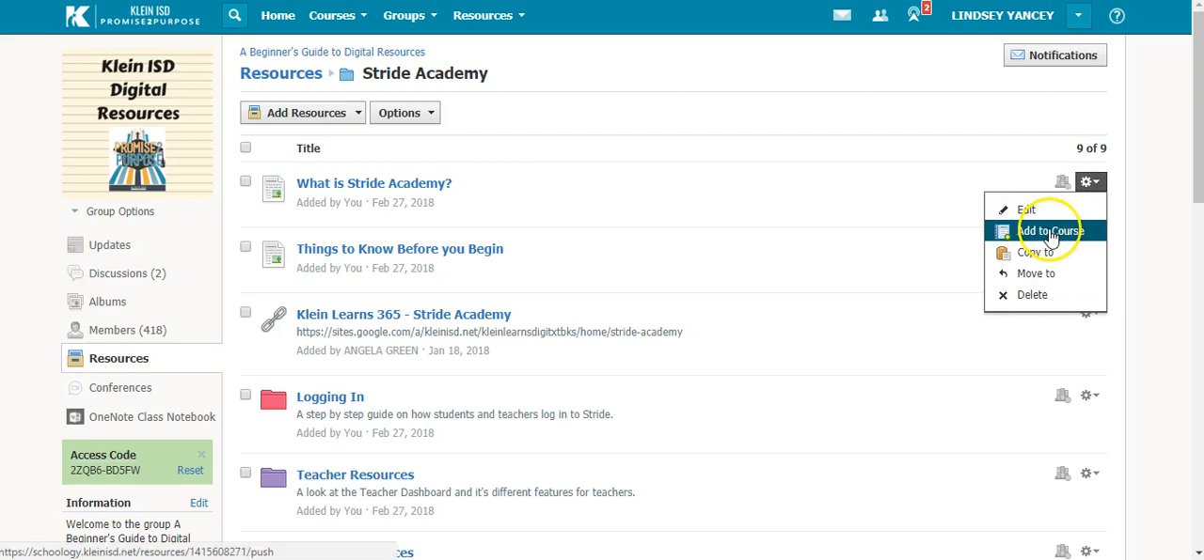
left_click(1042, 231)
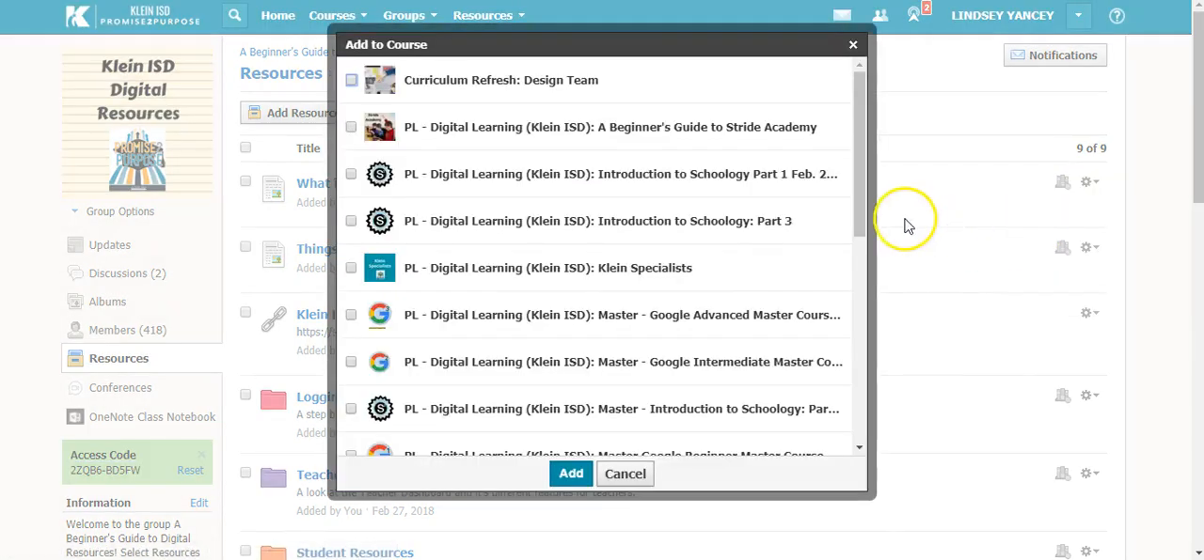
scroll("down", 3)
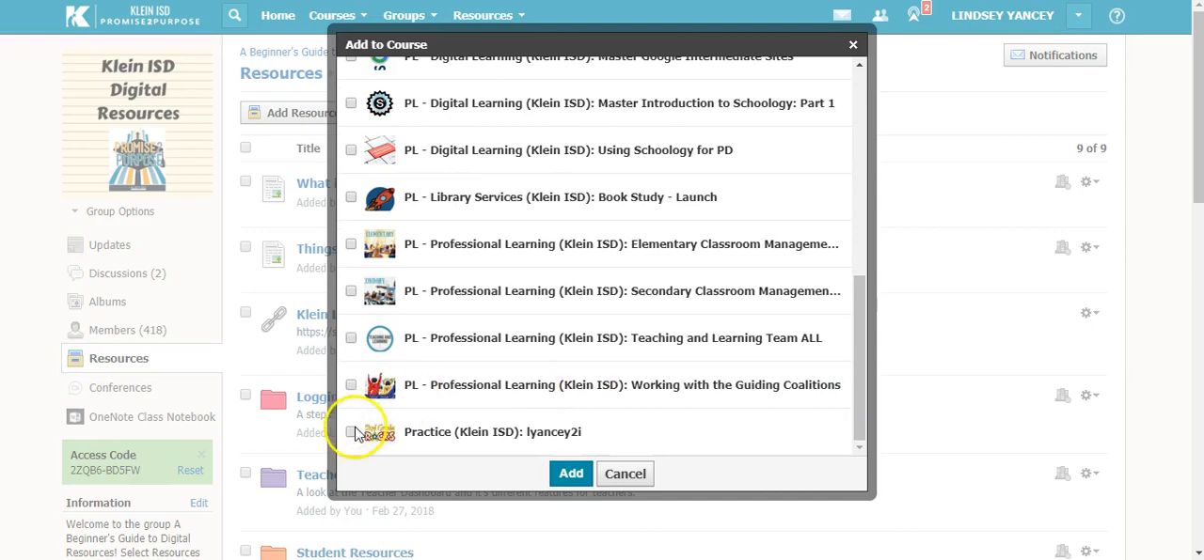
left_click(350, 432)
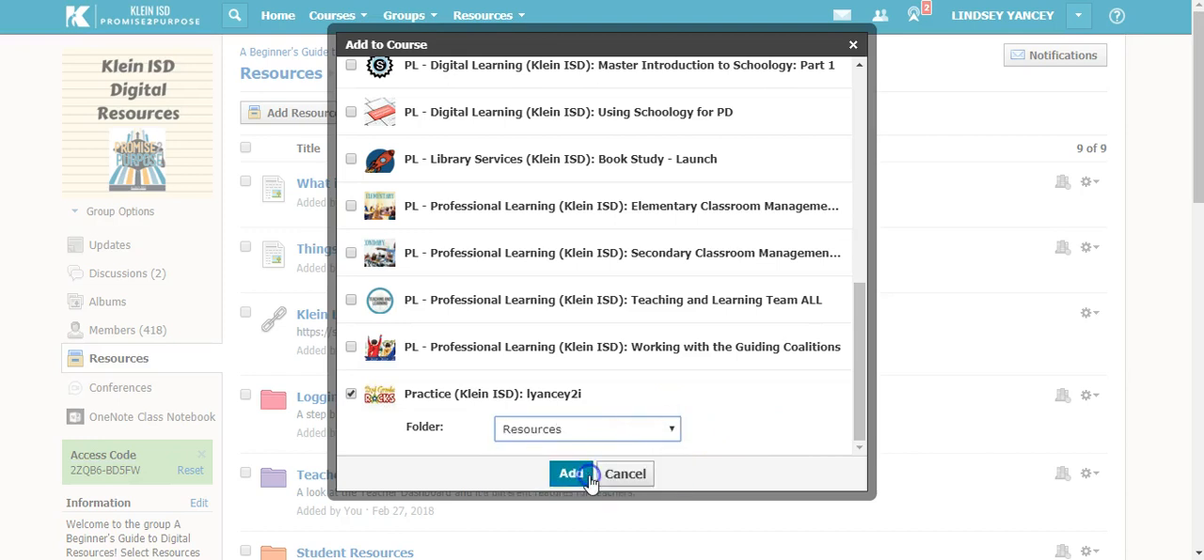
mouse_move(510, 454)
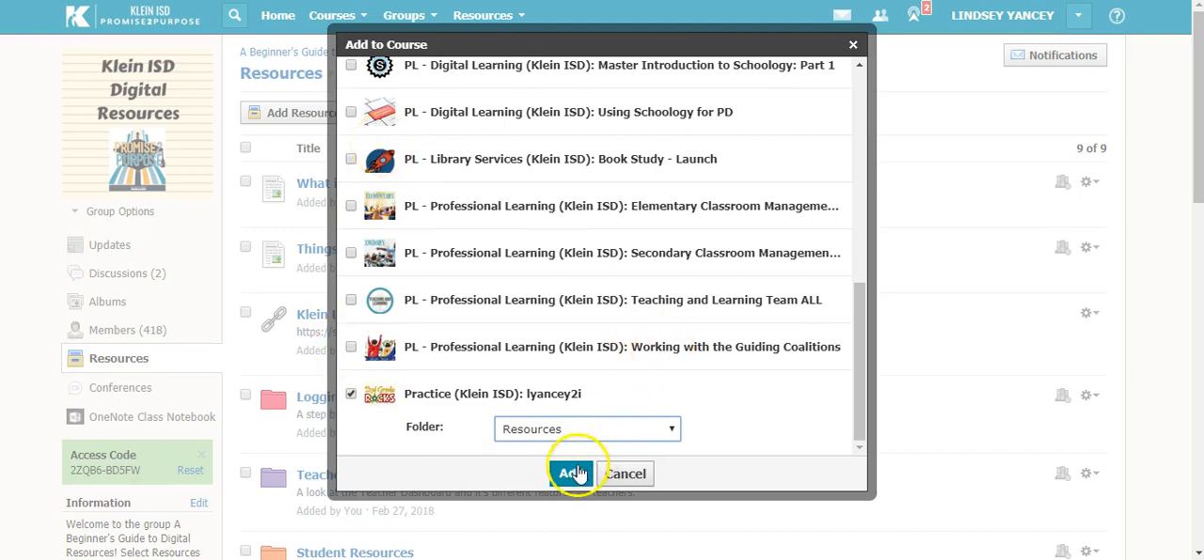
left_click(574, 474)
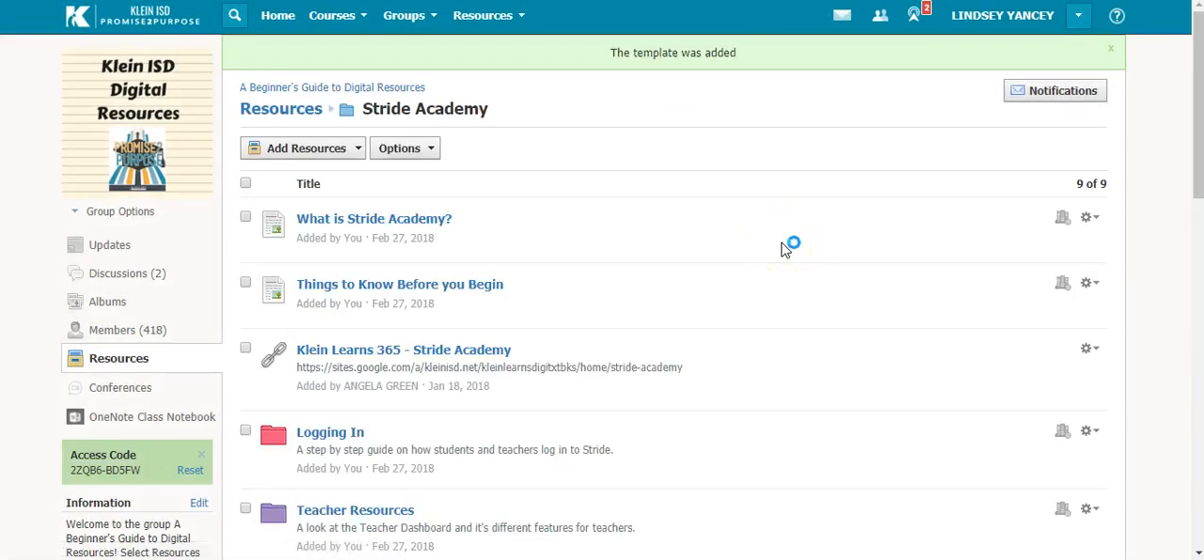
mouse_move(783, 249)
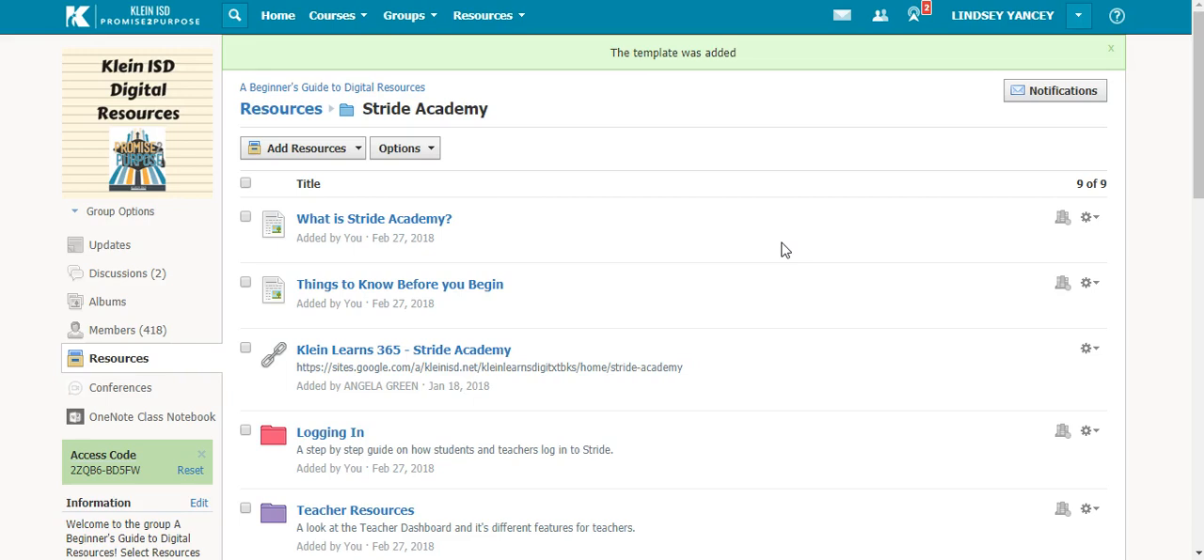
Step: Close the green 'The template was added' banner
left_click(1109, 48)
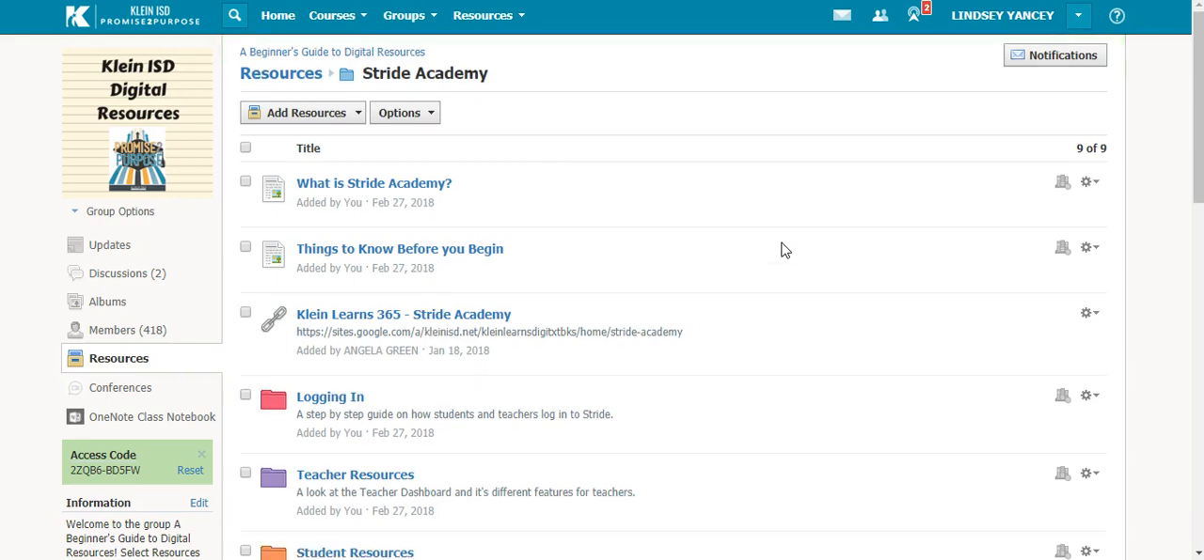